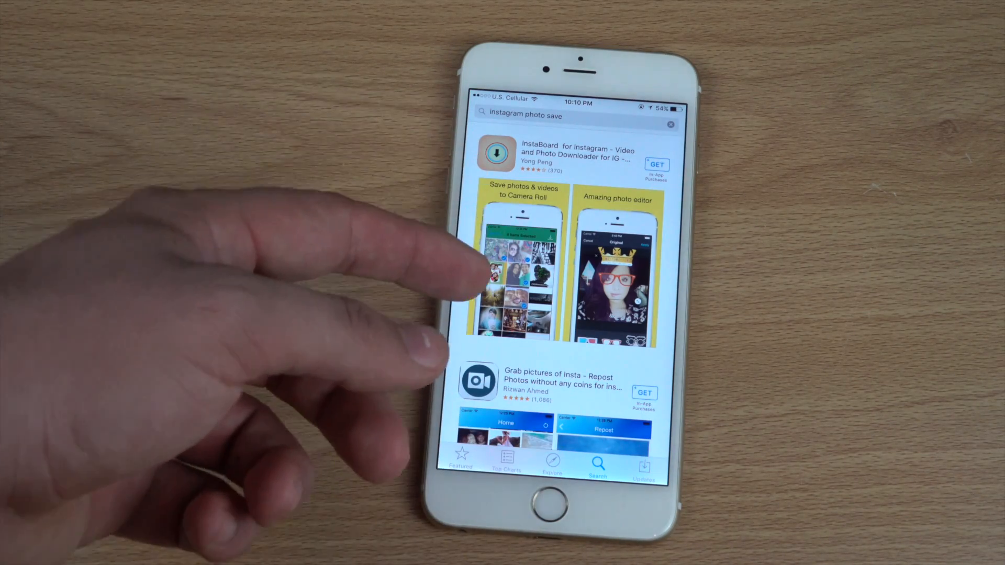
Step: Browse the sunset flight post, copy its share link, and return to the iPhone home screen
{"action": "scroll", "scroll_direction": "up", "scroll_amount": 3}
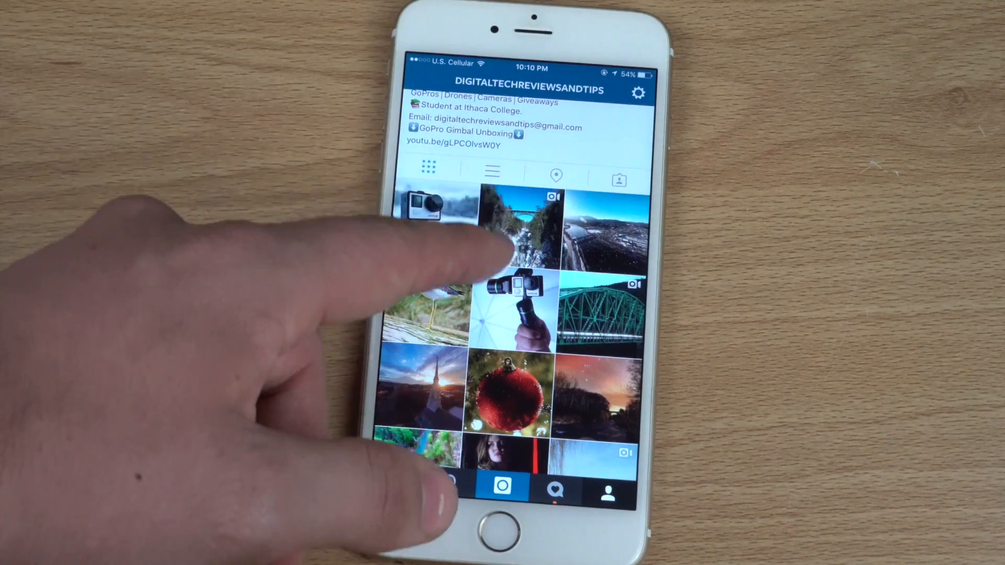
{"action": "scroll", "scroll_direction": "down", "scroll_amount": 3}
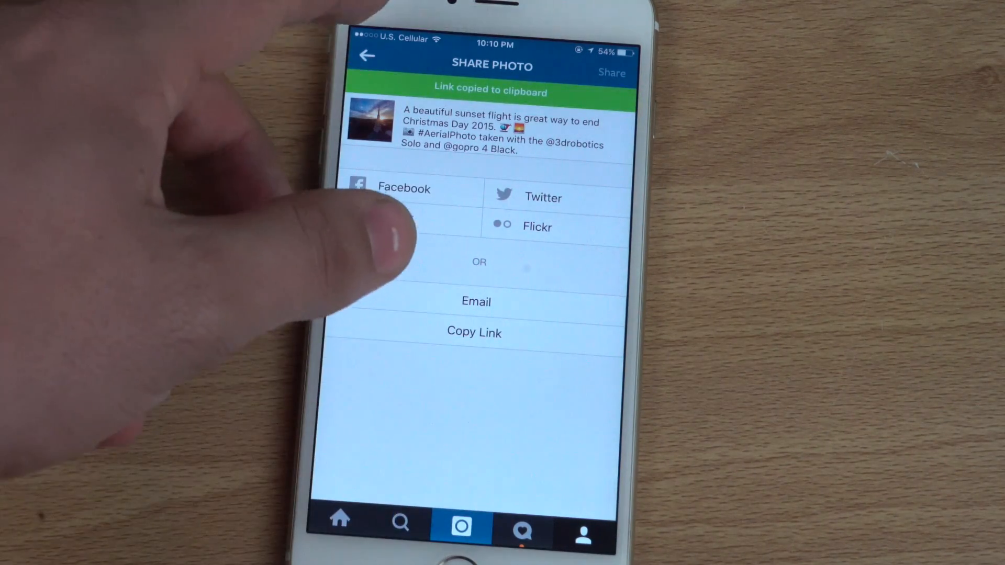
{"action": "left_click", "coordinate": [368, 56]}
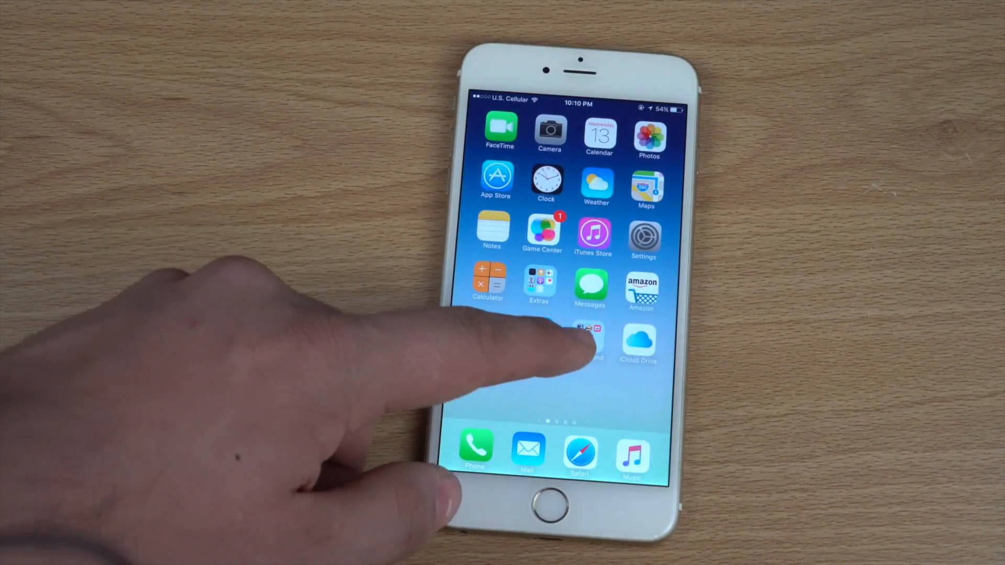
Step: Launch View Source from the home screen and start entering a web address
{"action": "scroll", "scroll_direction": "left", "scroll_amount": 3}
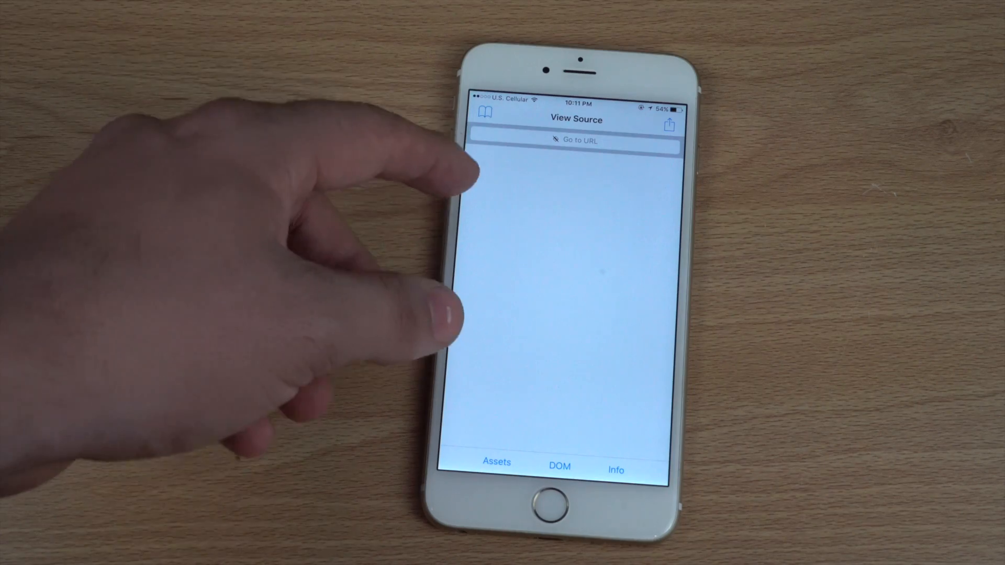
{"action": "left_click", "coordinate": [574, 140]}
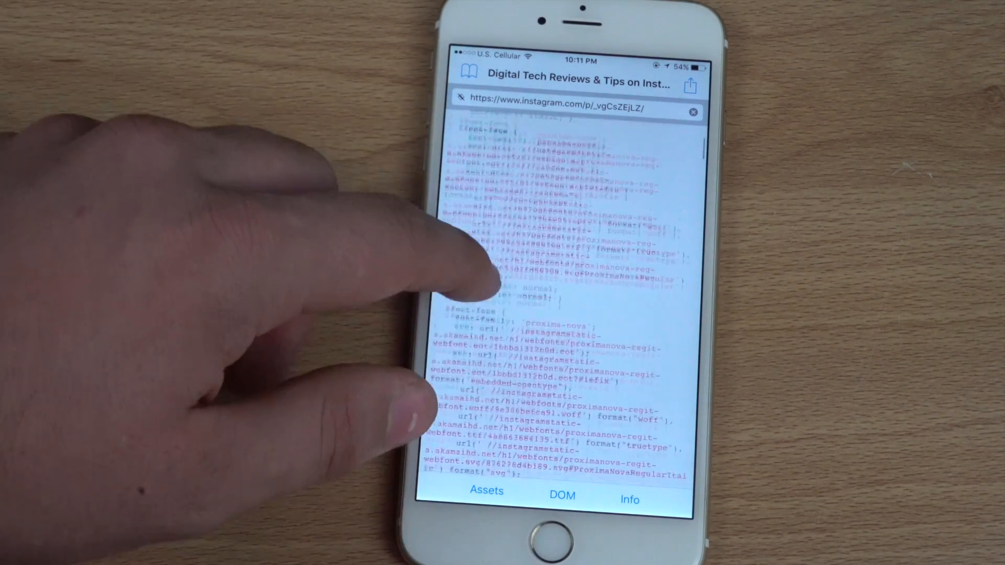
Step: Scroll the loaded Instagram page source down to the canonical link and og:image meta tags
{"action": "scroll", "scroll_direction": "down", "scroll_amount": 3}
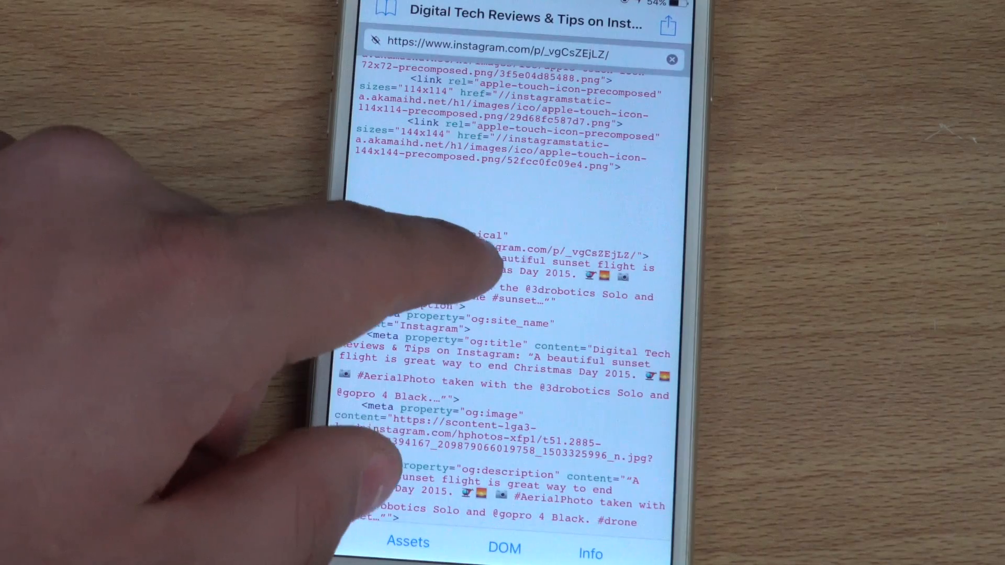
{"action": "scroll", "scroll_direction": "down", "scroll_amount": 3}
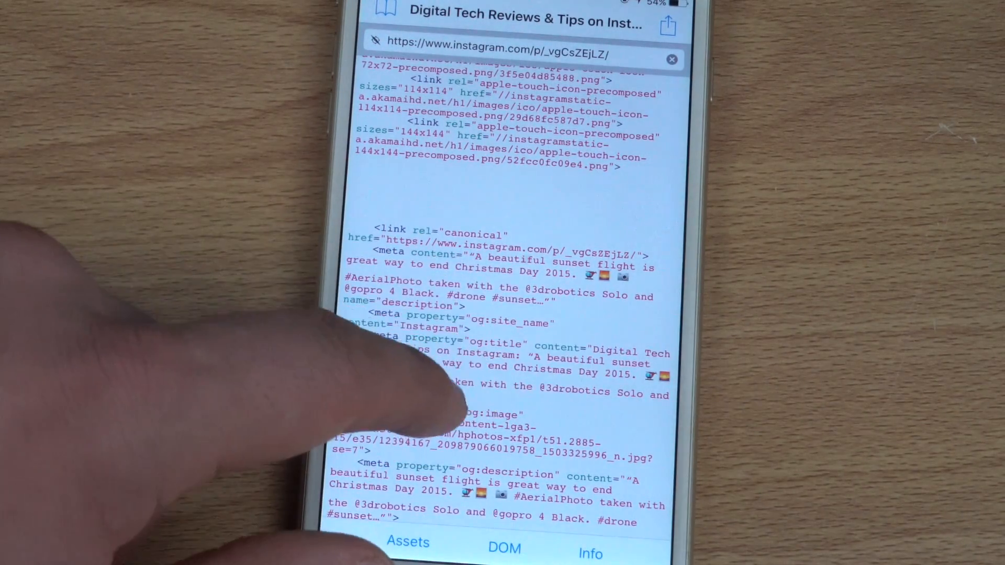